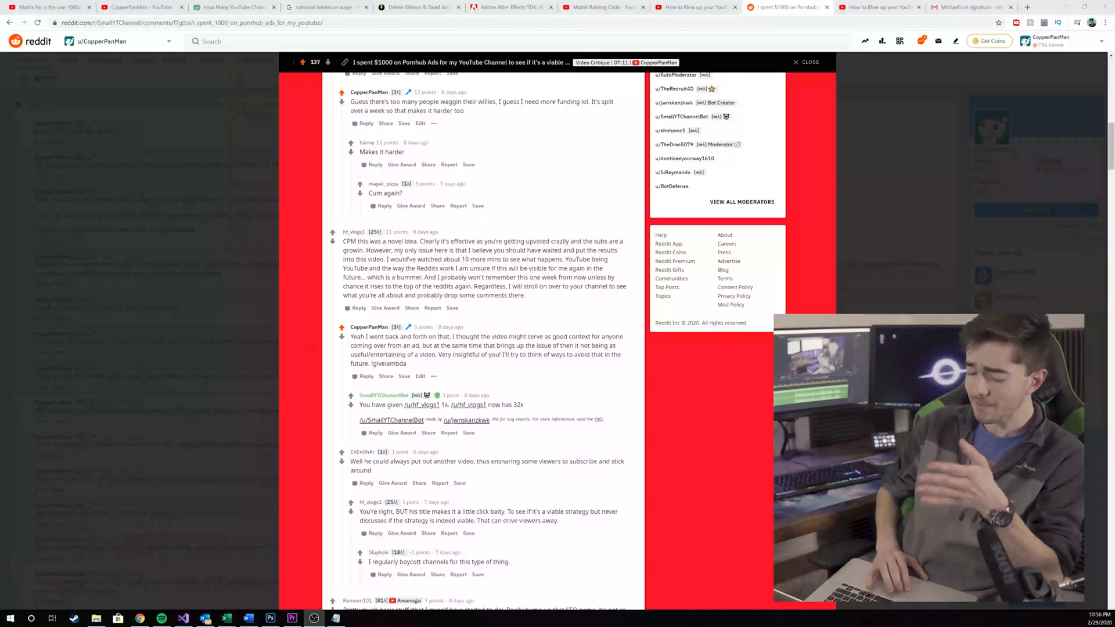
pyautogui.scroll(-3)
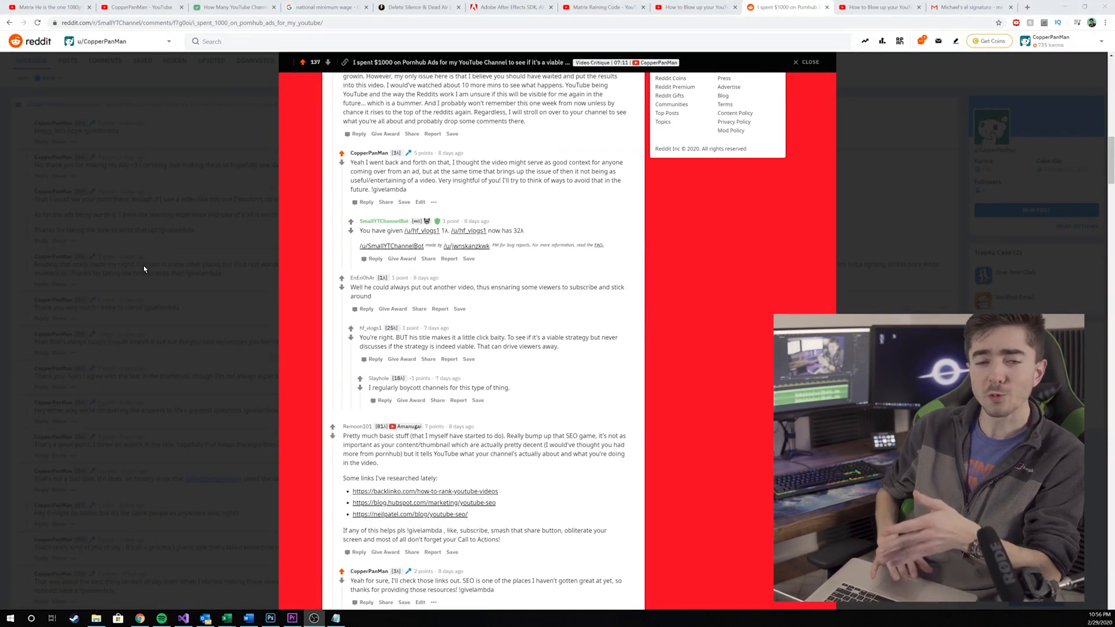